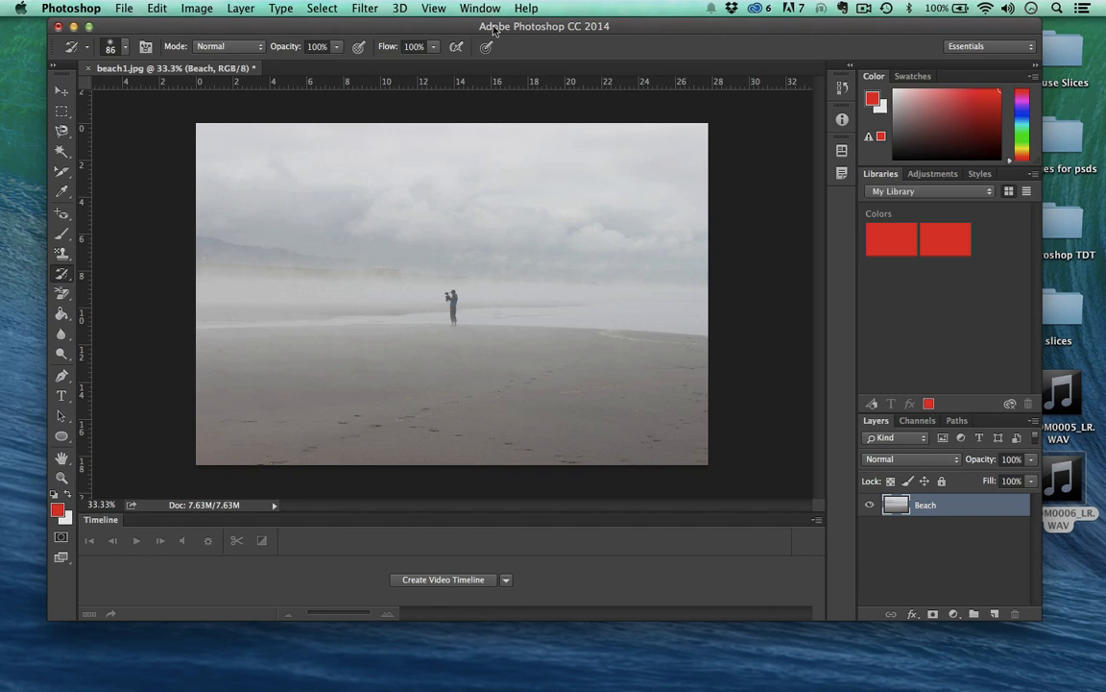
Show the History panel listing the edits made to the beach photo.
{"action": "left_click", "coordinate": [466, 8]}
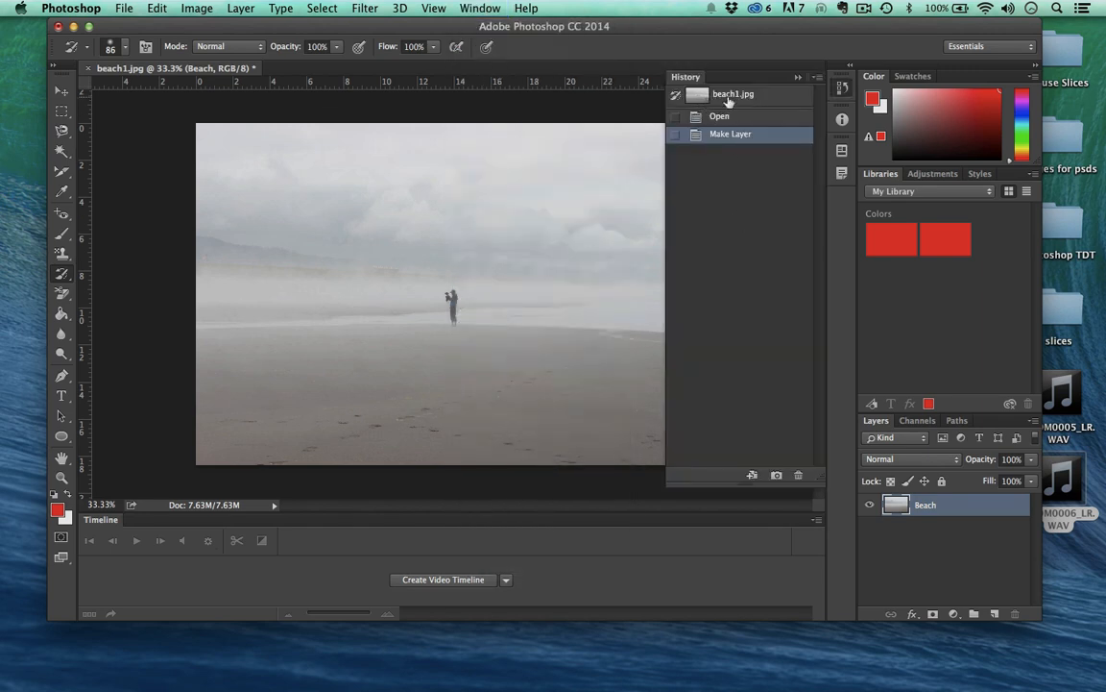
{"action": "mouse_move", "coordinate": [632, 207]}
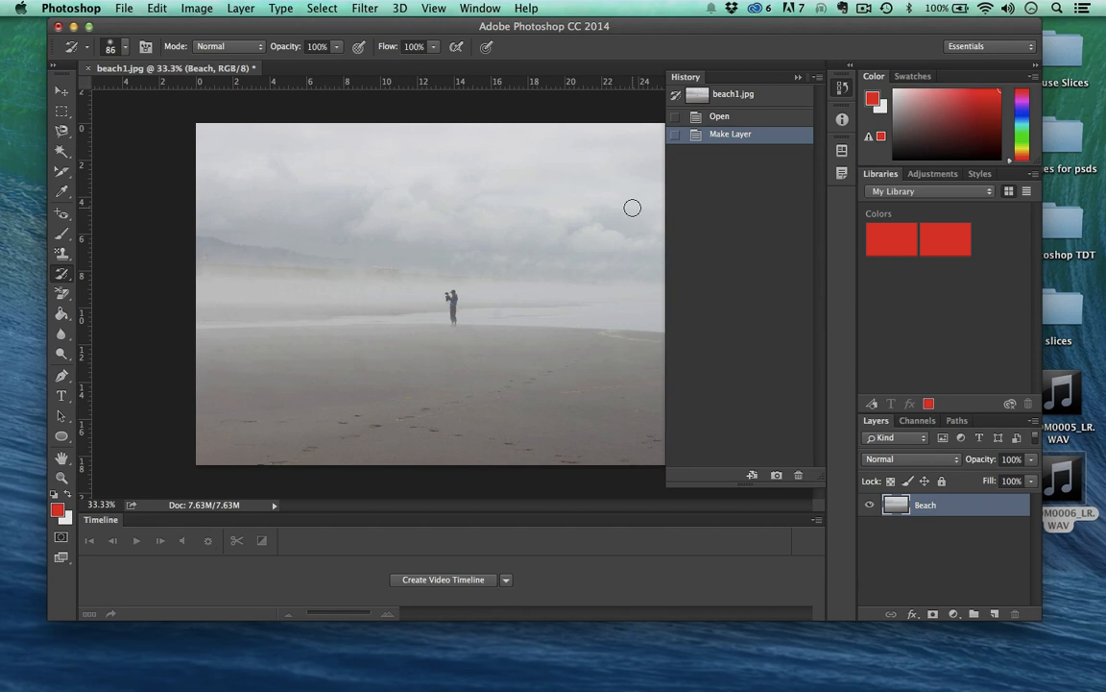
{"action": "mouse_move", "coordinate": [703, 197]}
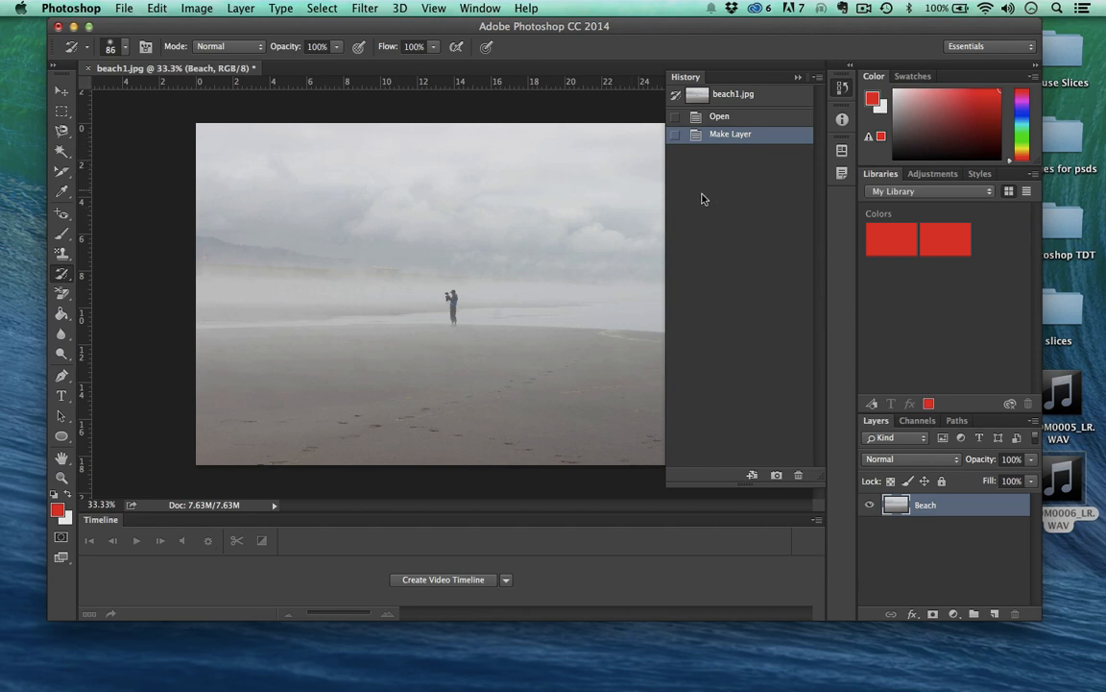
{"action": "mouse_move", "coordinate": [726, 356]}
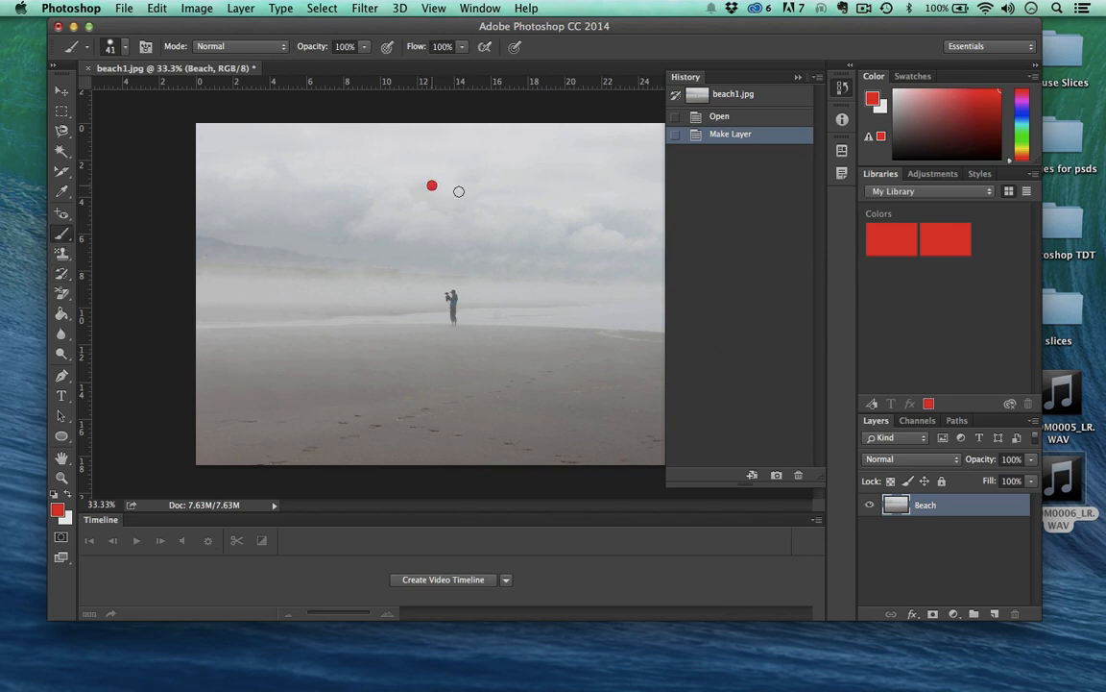
Paint red and blue scribbles over the photo, stepping back and forward through history states.
{"action": "left_click_drag", "start_coordinate": [431, 184], "coordinate": [258, 265]}
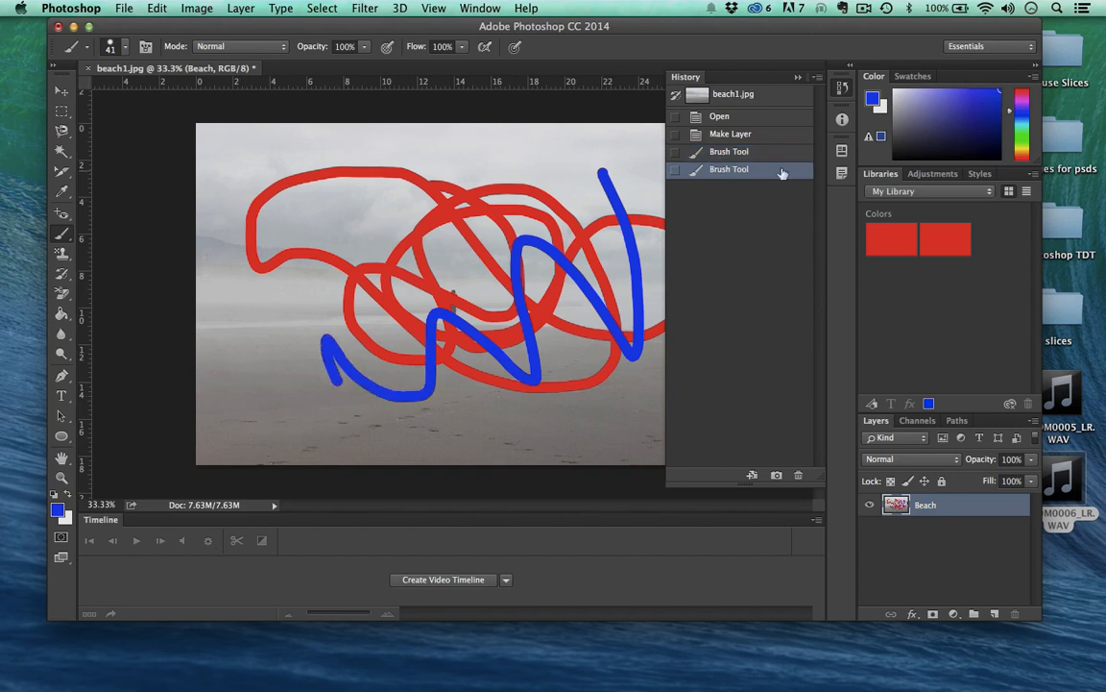
{"action": "left_click", "coordinate": [730, 151]}
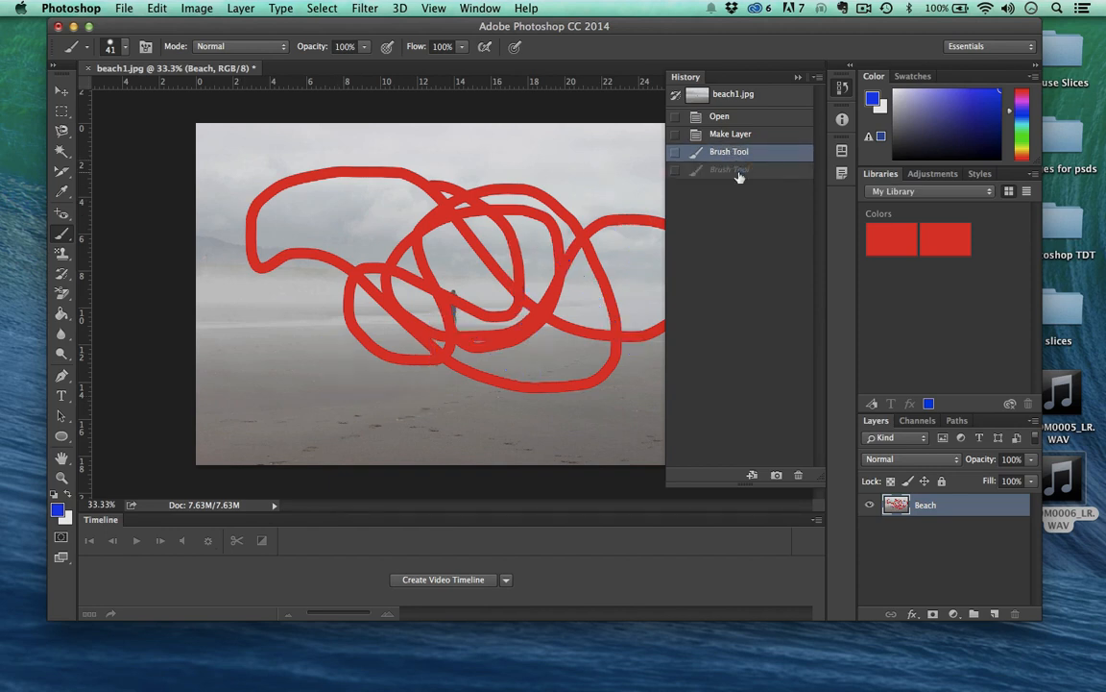
{"action": "left_click", "coordinate": [730, 134]}
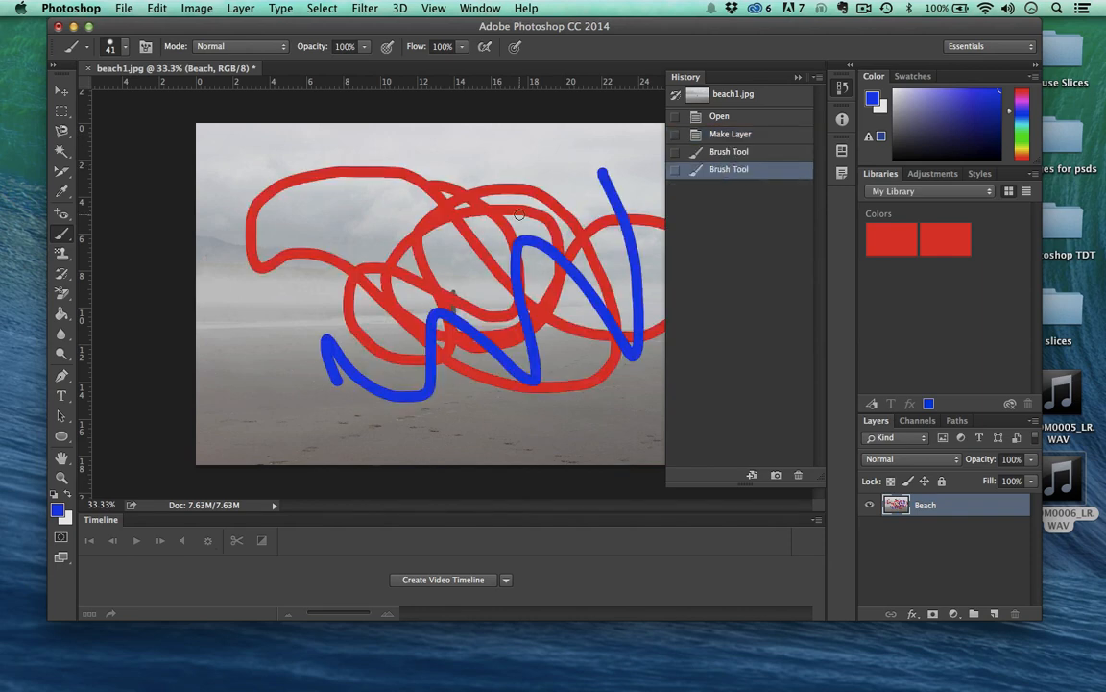
{"action": "mouse_move", "coordinate": [240, 240]}
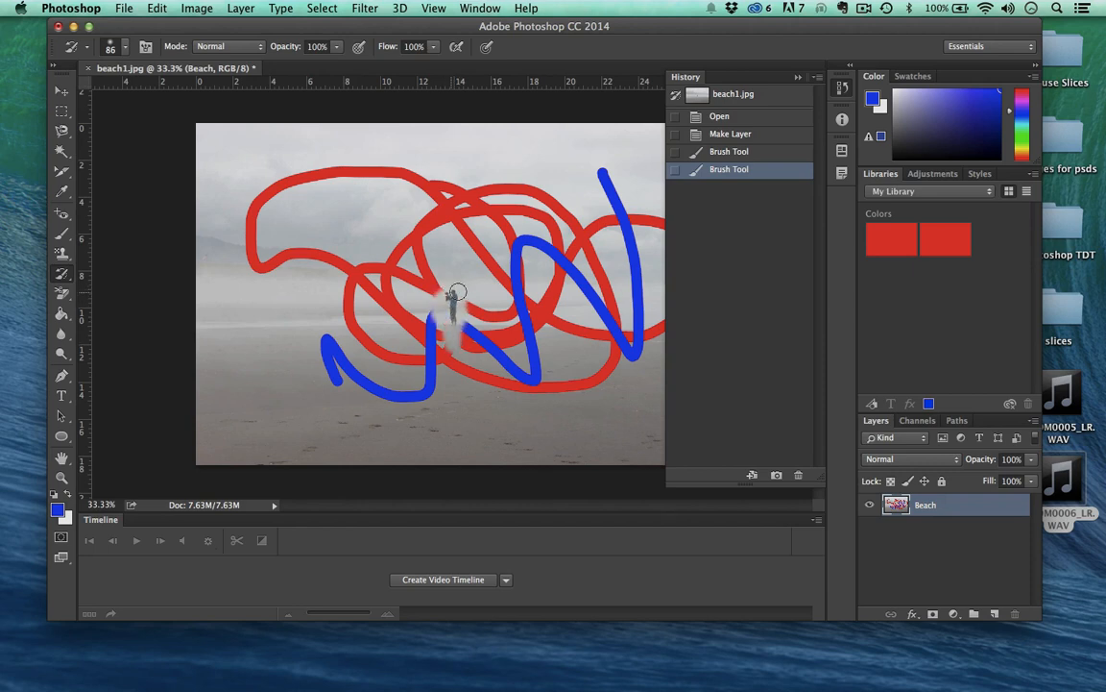
{"action": "mouse_move", "coordinate": [438, 288]}
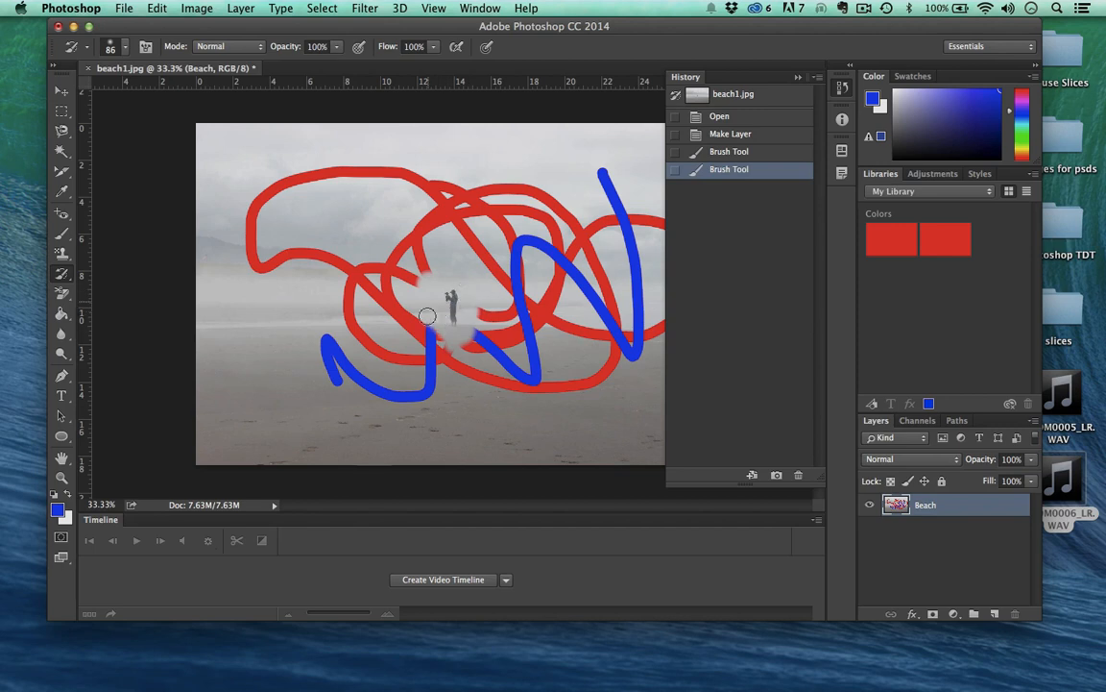
Restore the original photo around the standing figure with the History Brush.
{"action": "left_click", "coordinate": [428, 317]}
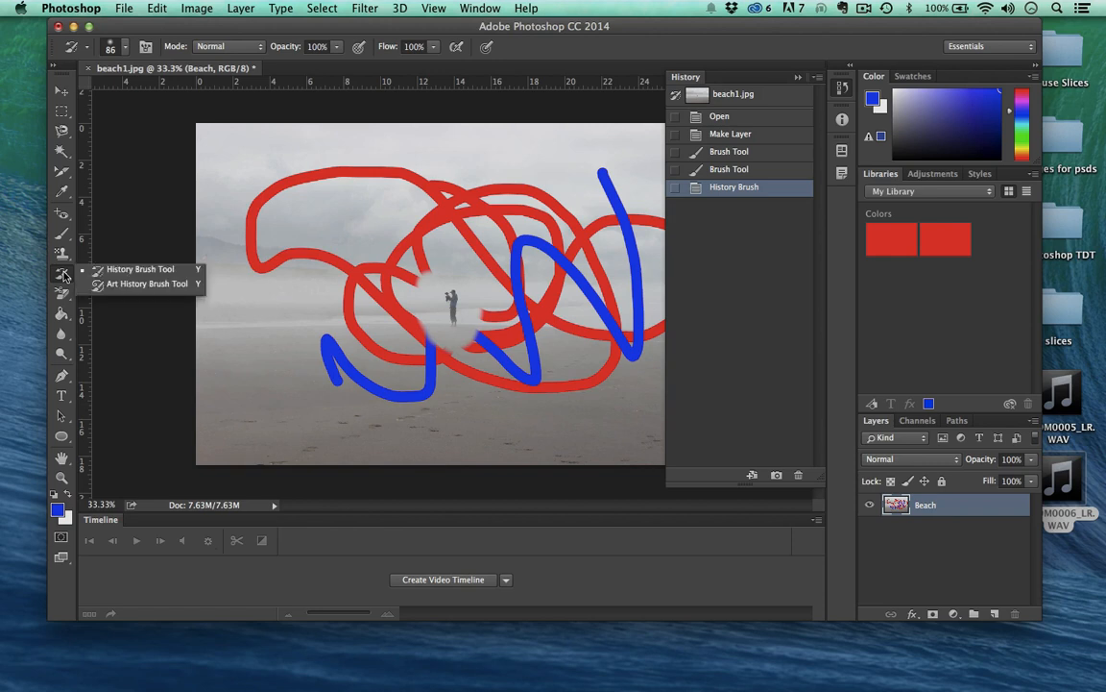
Switch to the Art History Brush with Tight Short style and 50 px area.
{"action": "left_click", "coordinate": [146, 285]}
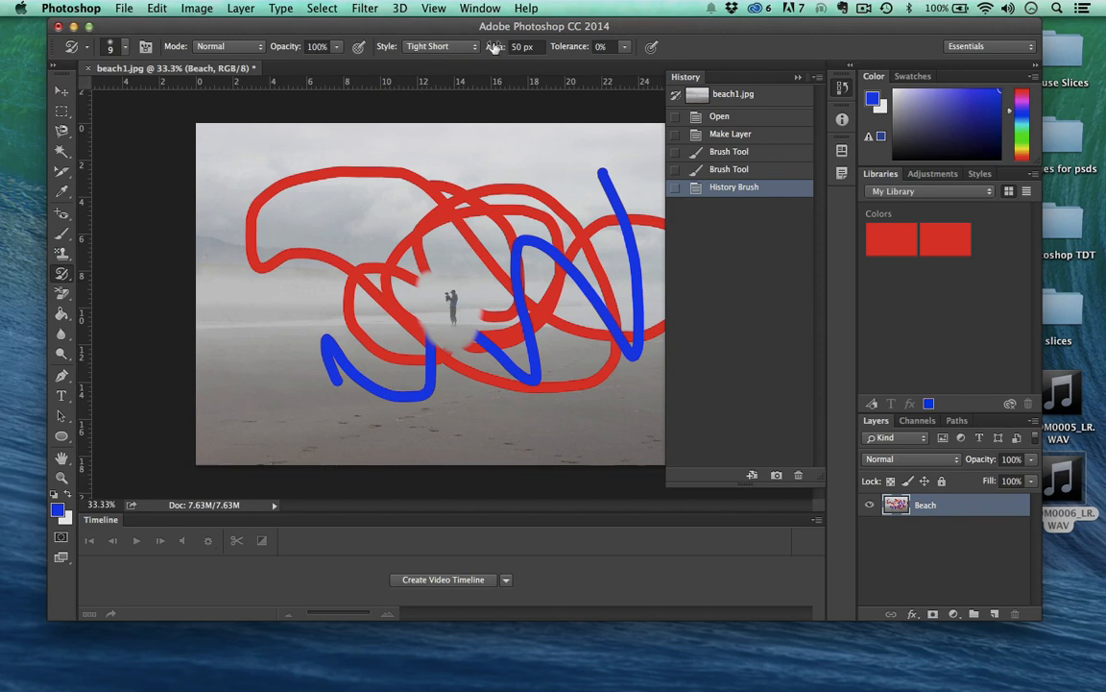
{"action": "left_click", "coordinate": [111, 46]}
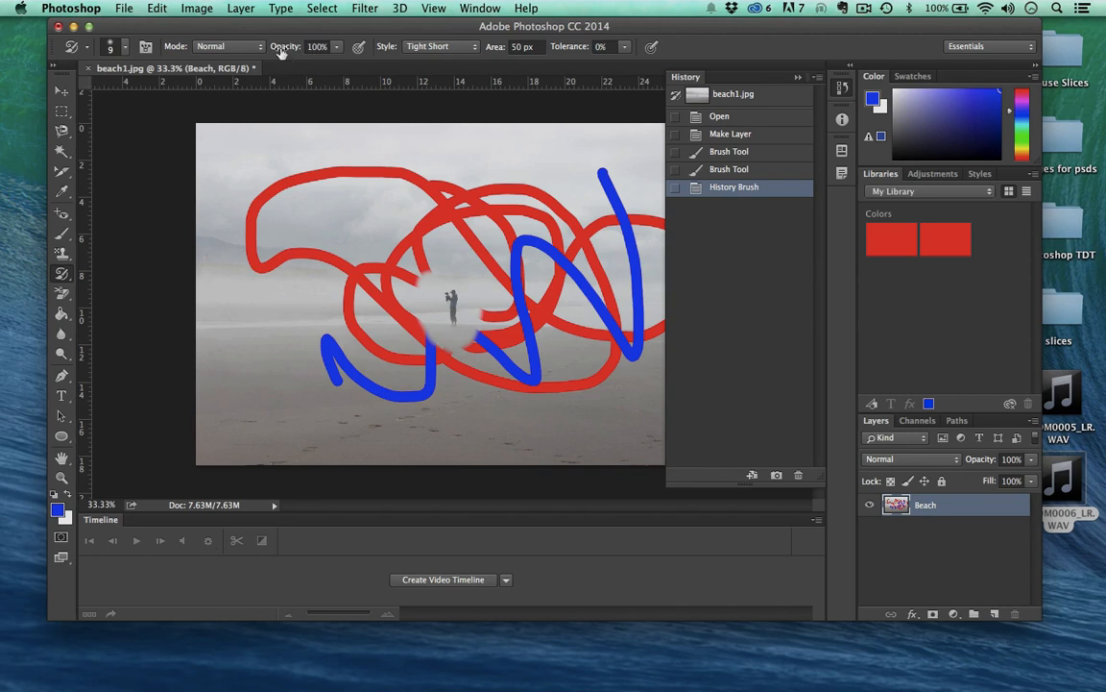
{"action": "left_click", "coordinate": [465, 46]}
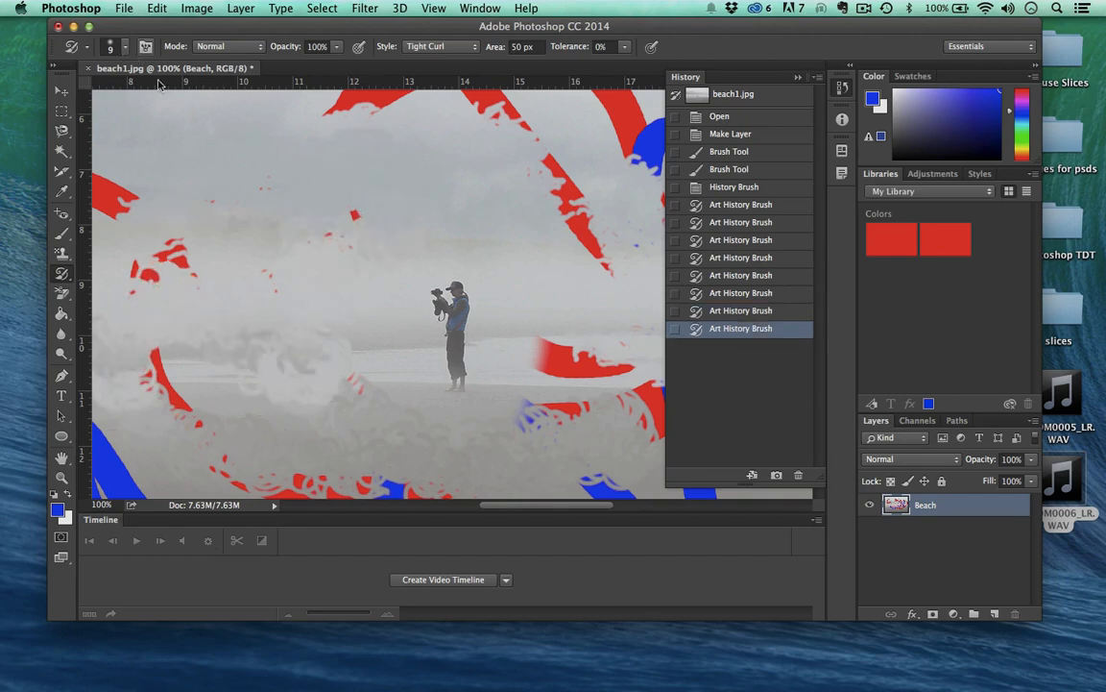
List the Art History Brush stroke styles, keeping Tight Curl selected.
{"action": "left_click", "coordinate": [449, 46]}
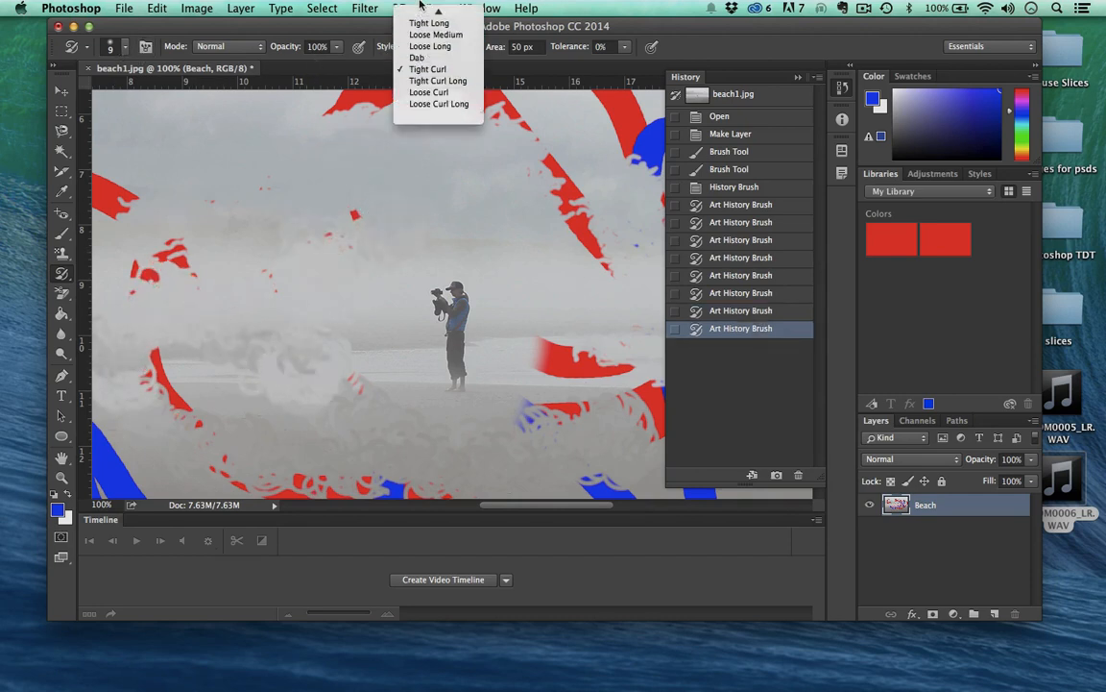